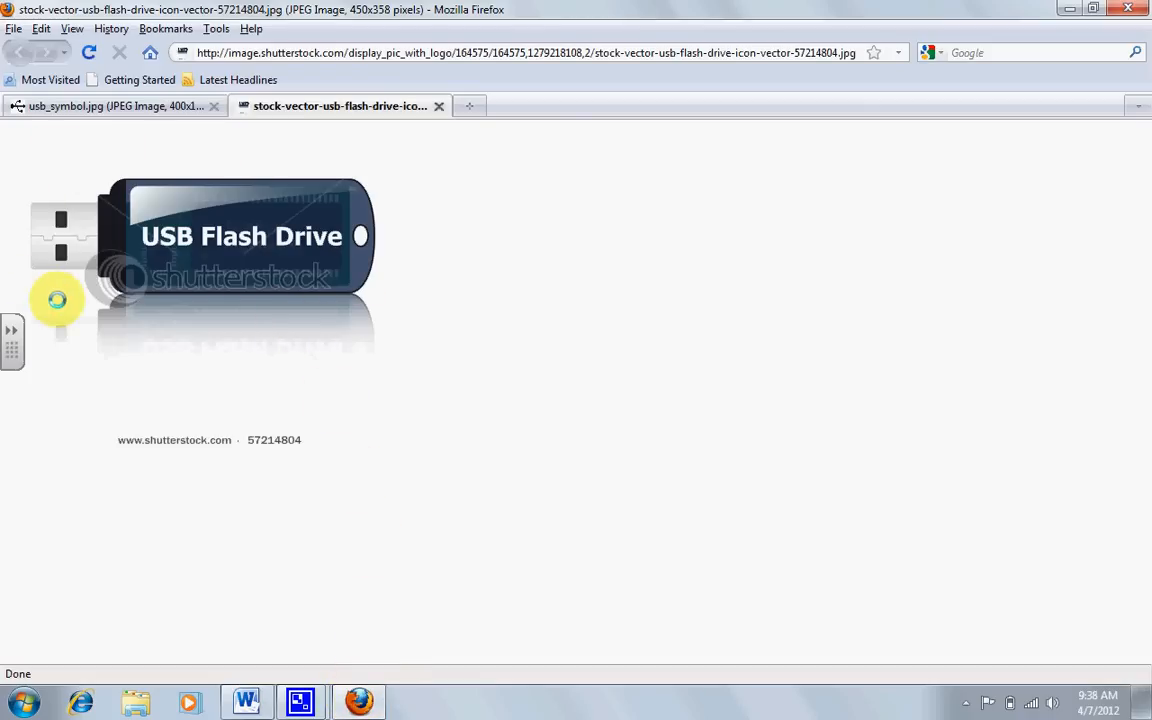
pyautogui.moveTo(388, 422)
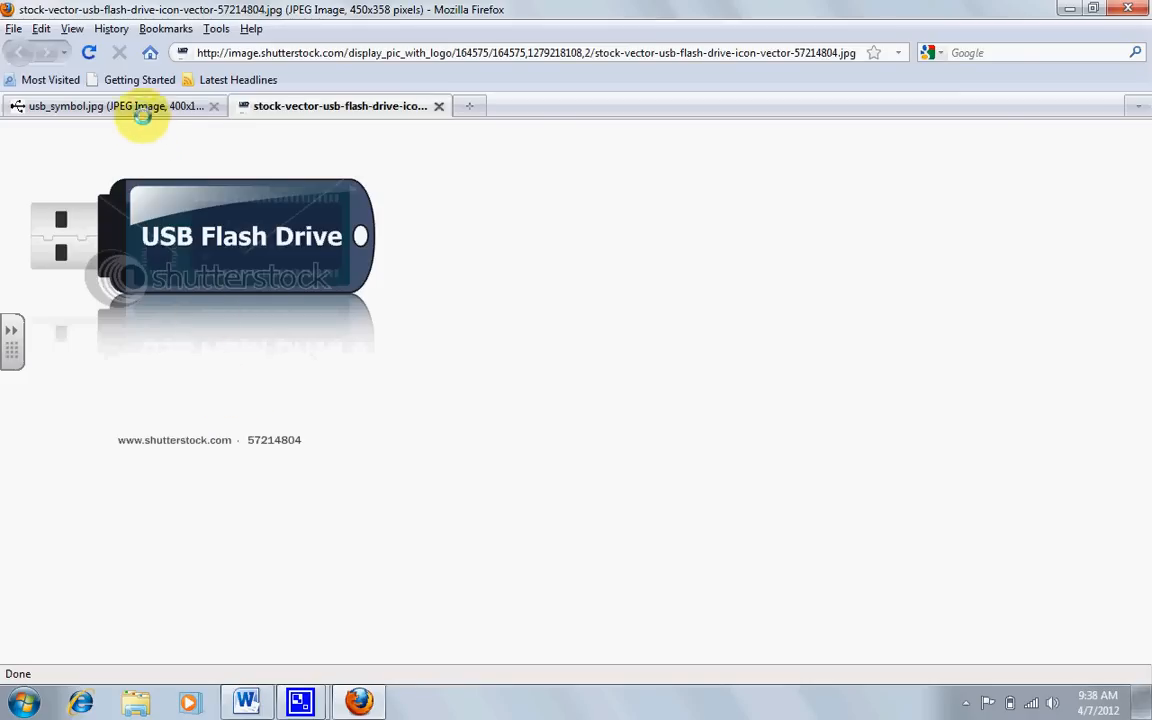
# - Switch Firefox to the usb_symbol.jpg image
pyautogui.click(110, 106)
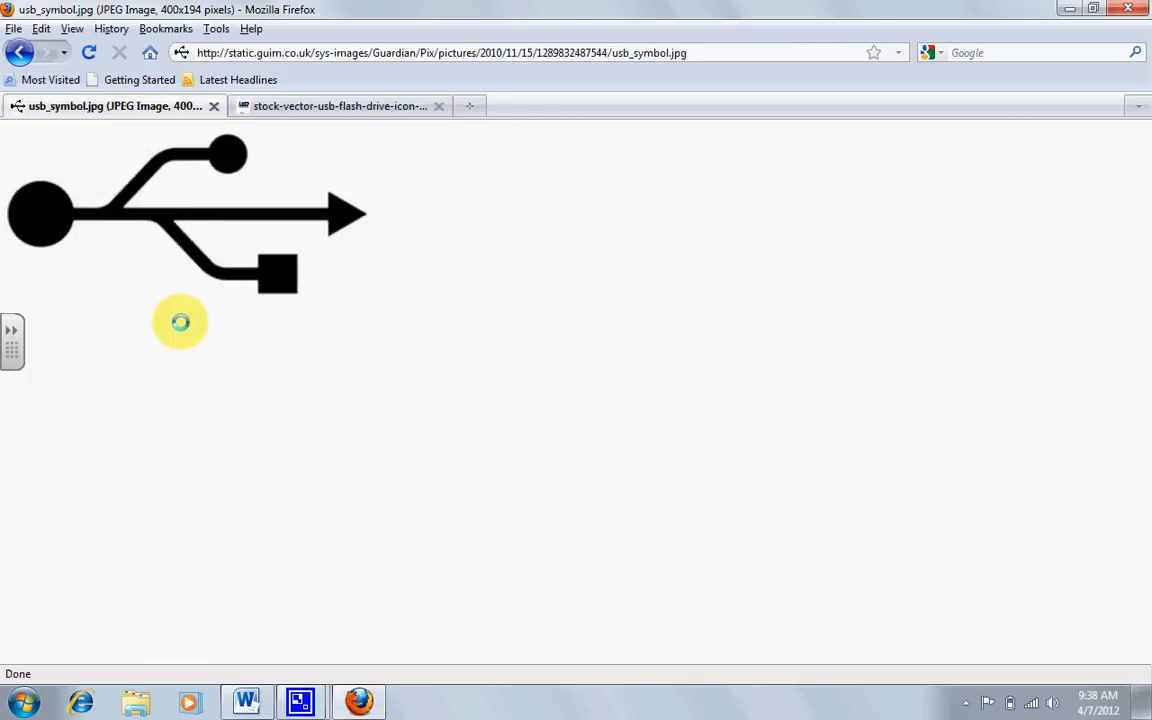
pyautogui.moveTo(184, 370)
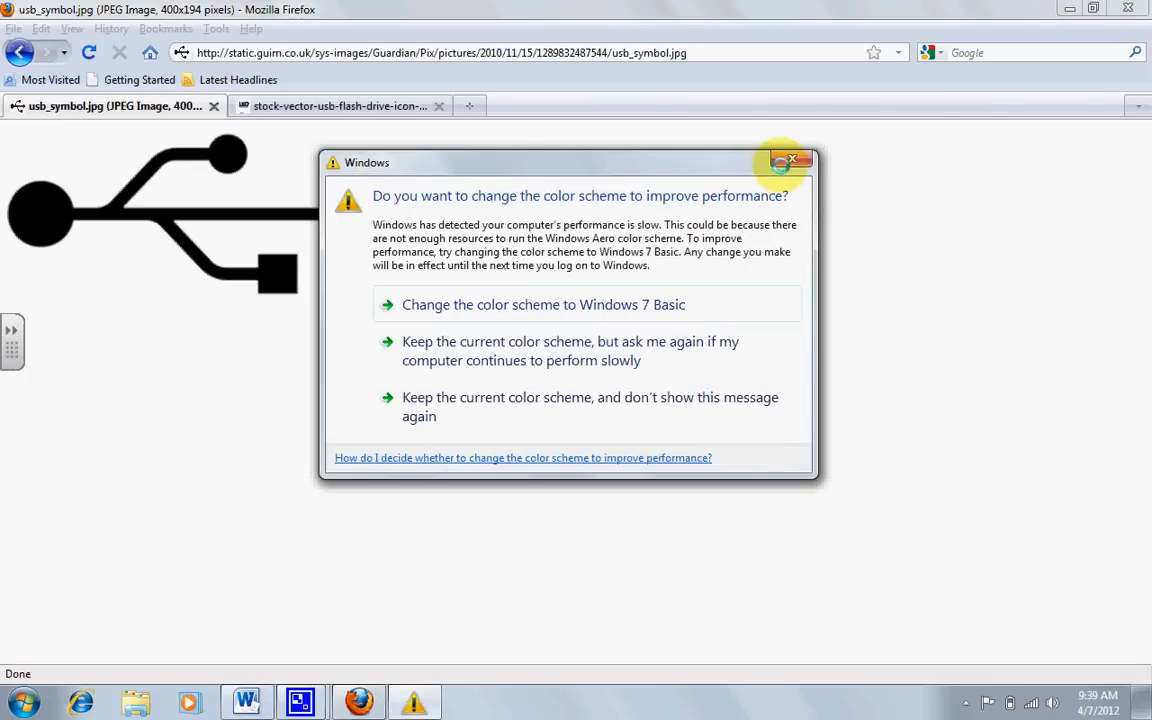
# - Dismiss the Windows colour scheme prompt and bring Document1 back on screen in Word
pyautogui.click(792, 160)
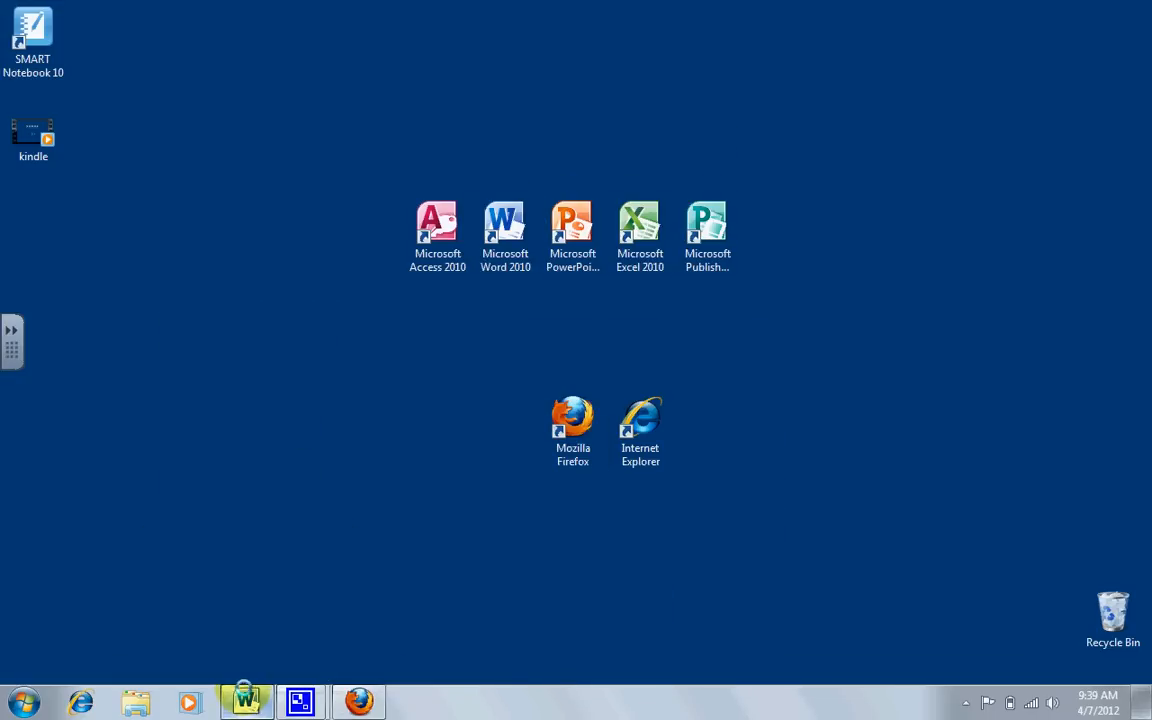
pyautogui.click(246, 700)
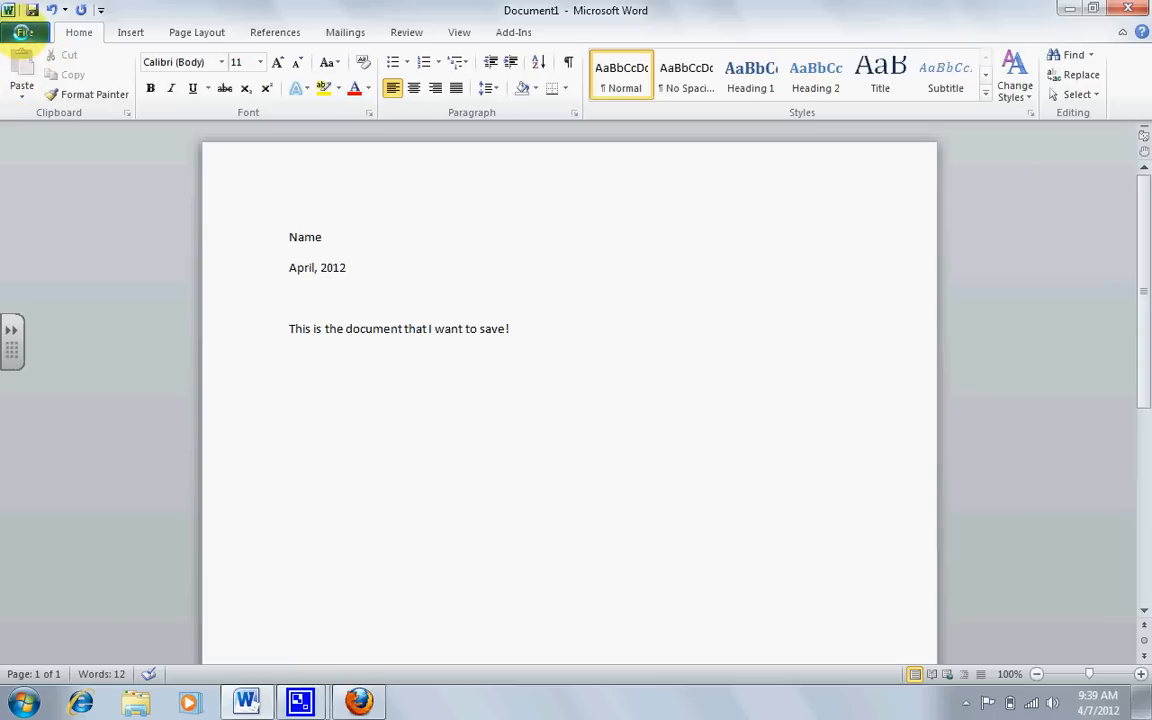
# - Begin Save As and enter the new file name 'Toms Document'
pyautogui.click(24, 32)
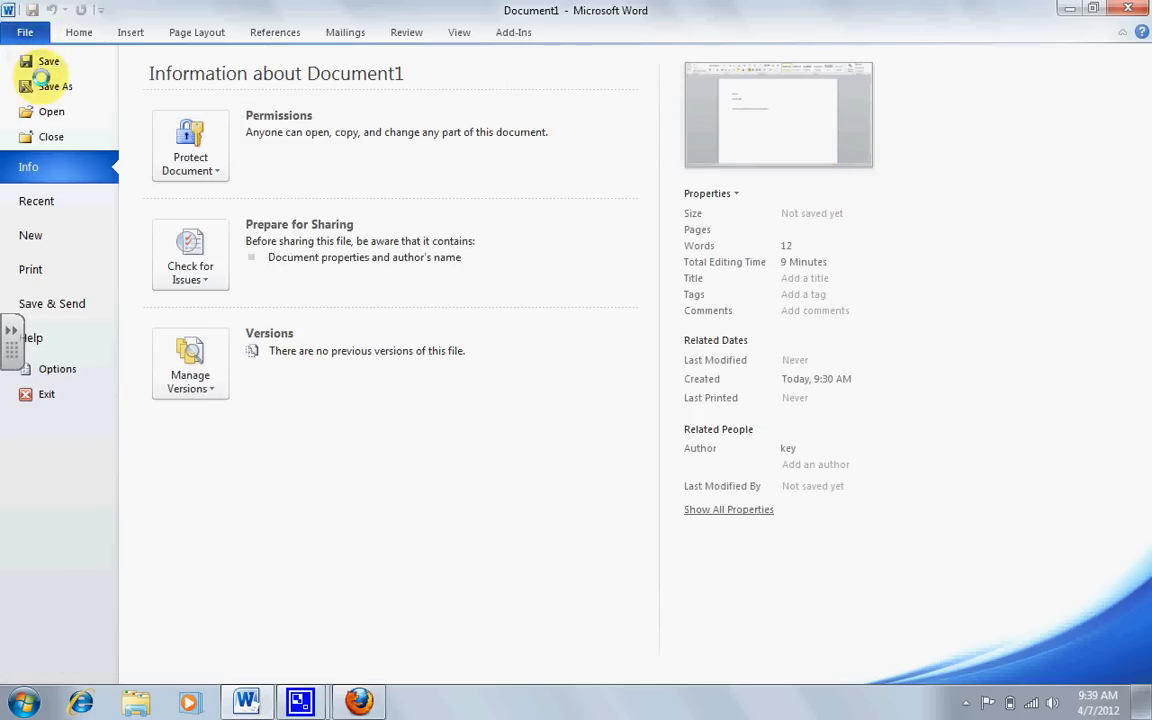
pyautogui.moveTo(56, 86)
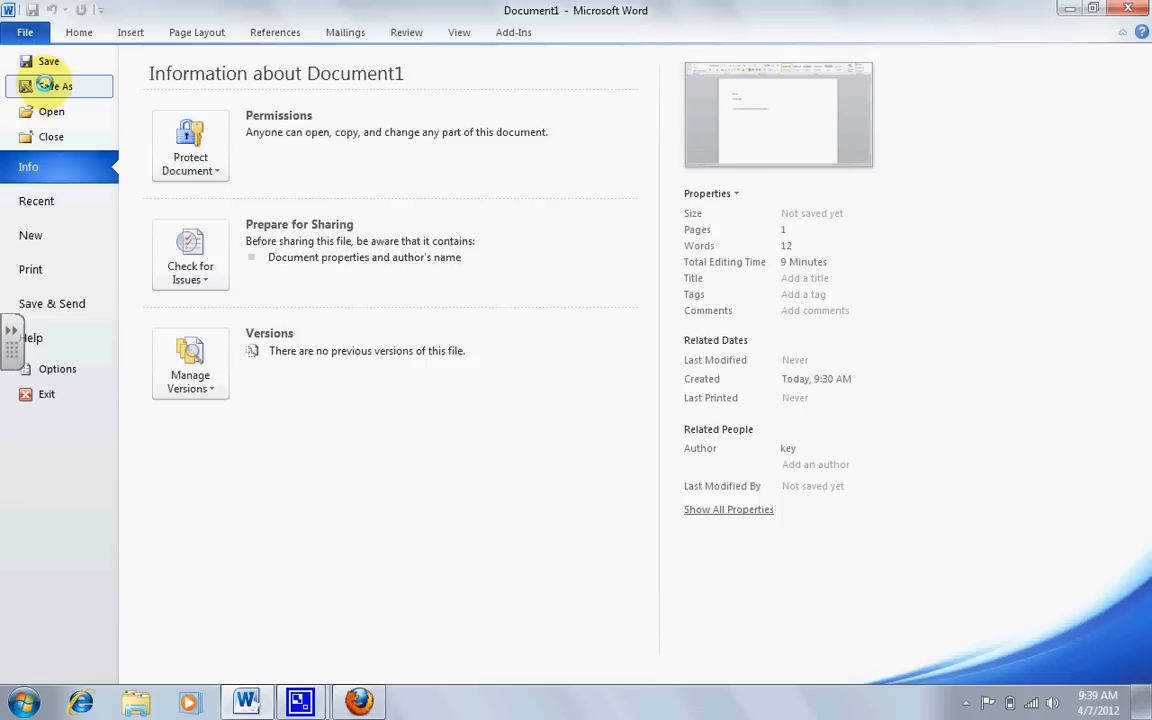
pyautogui.click(24, 32)
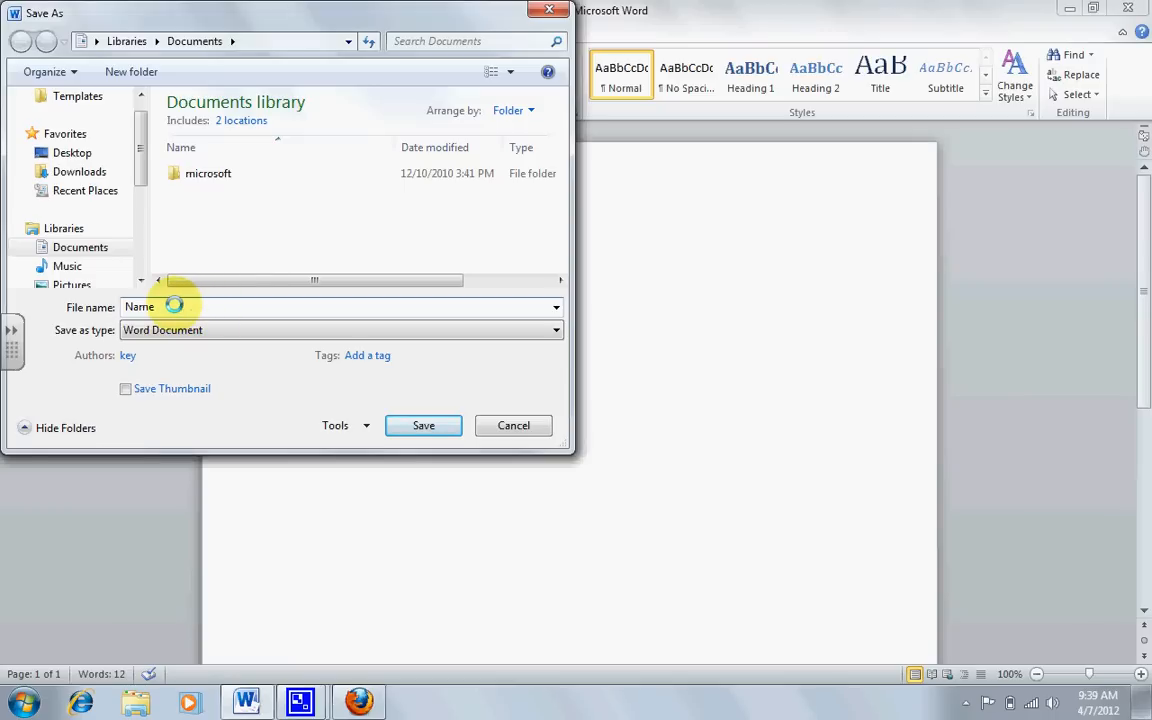
pyautogui.moveTo(90, 308)
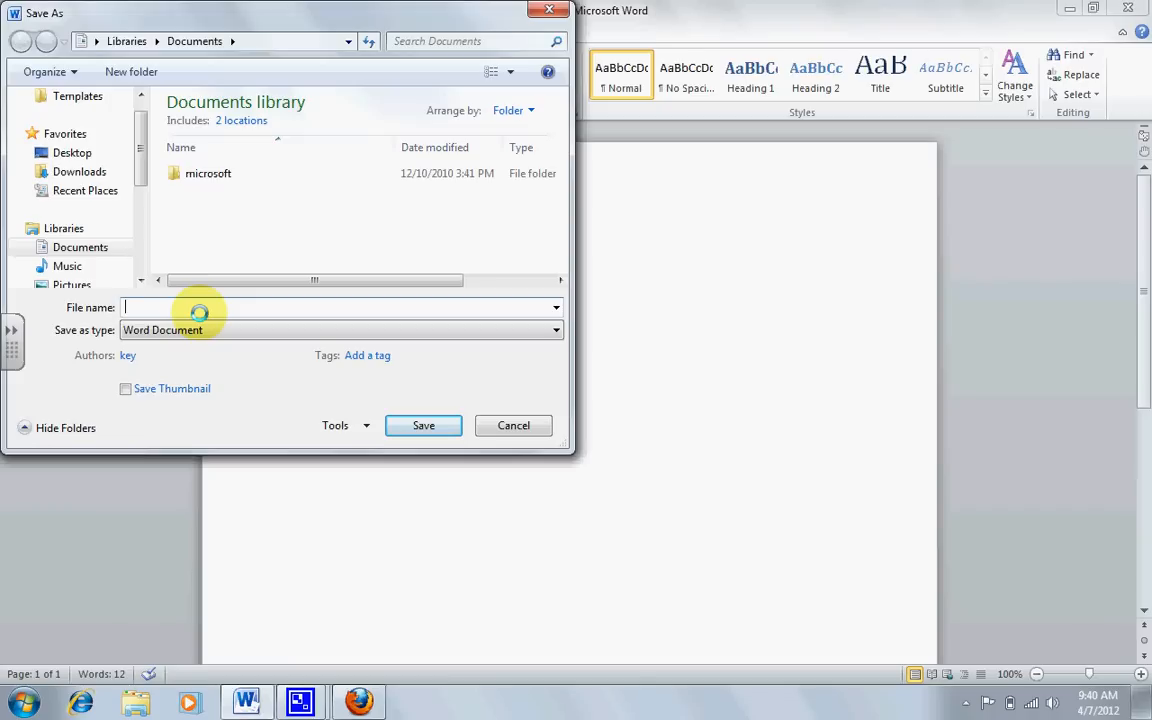
pyautogui.write('Tom')
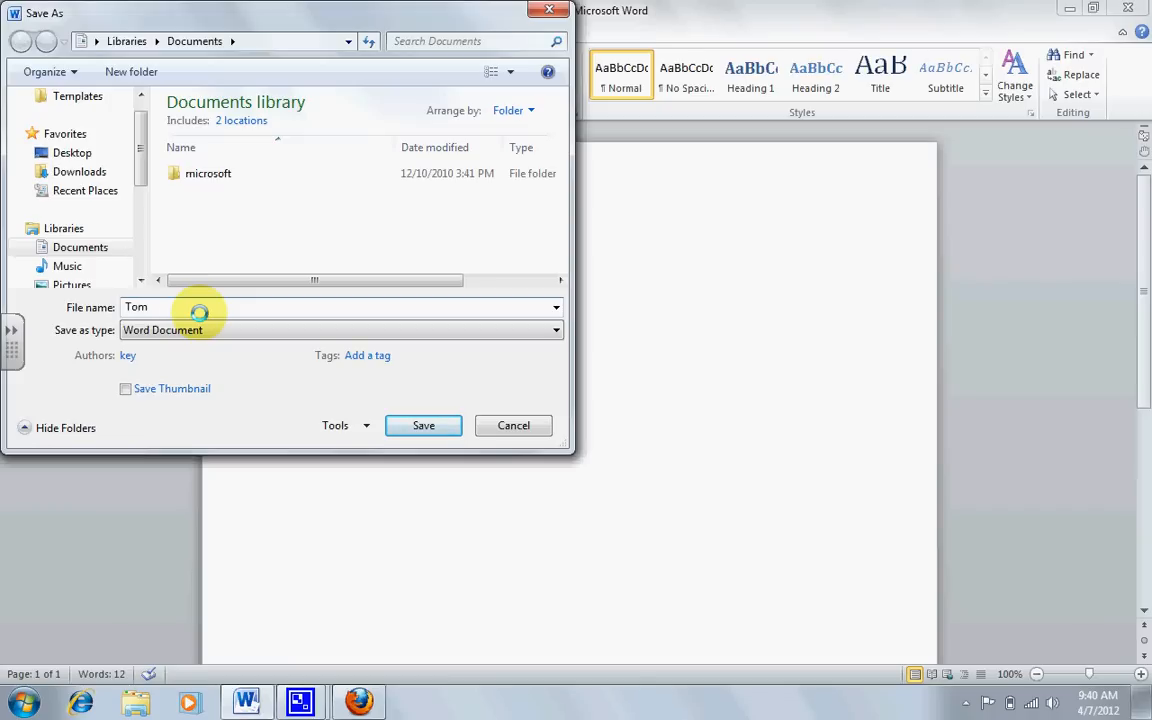
pyautogui.write('s')
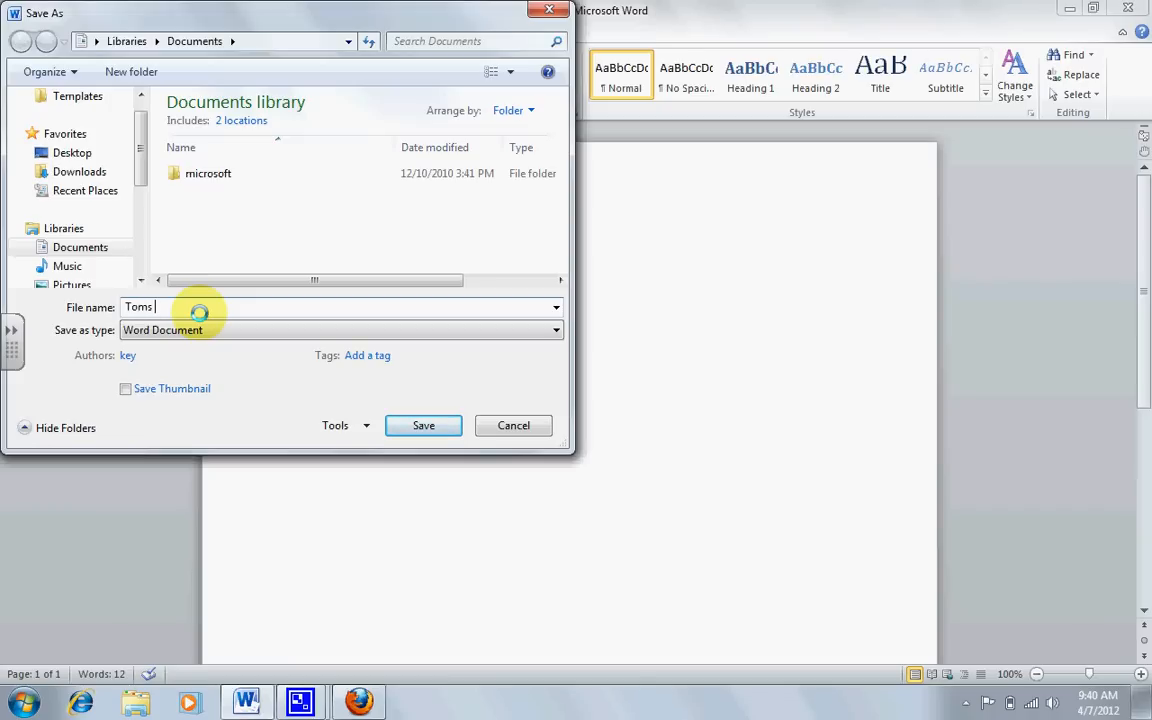
pyautogui.write('Document')
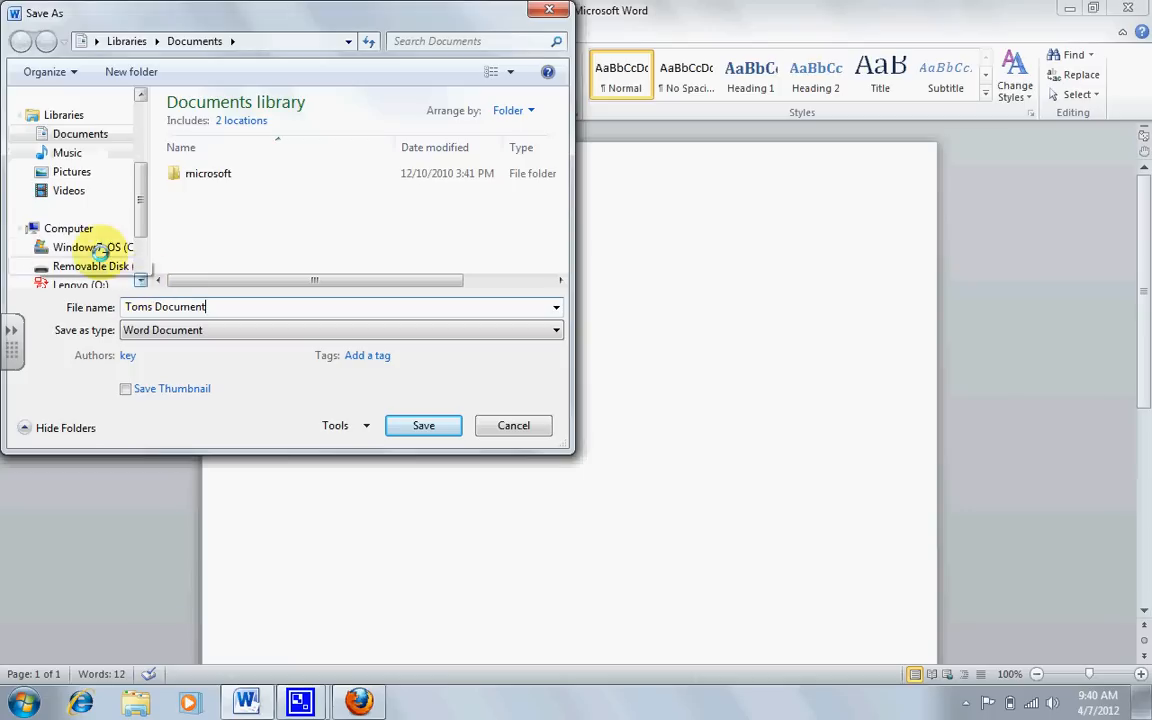
# - Show the Computer location listing the drives, including Removable Disk (D:)
pyautogui.click(68, 228)
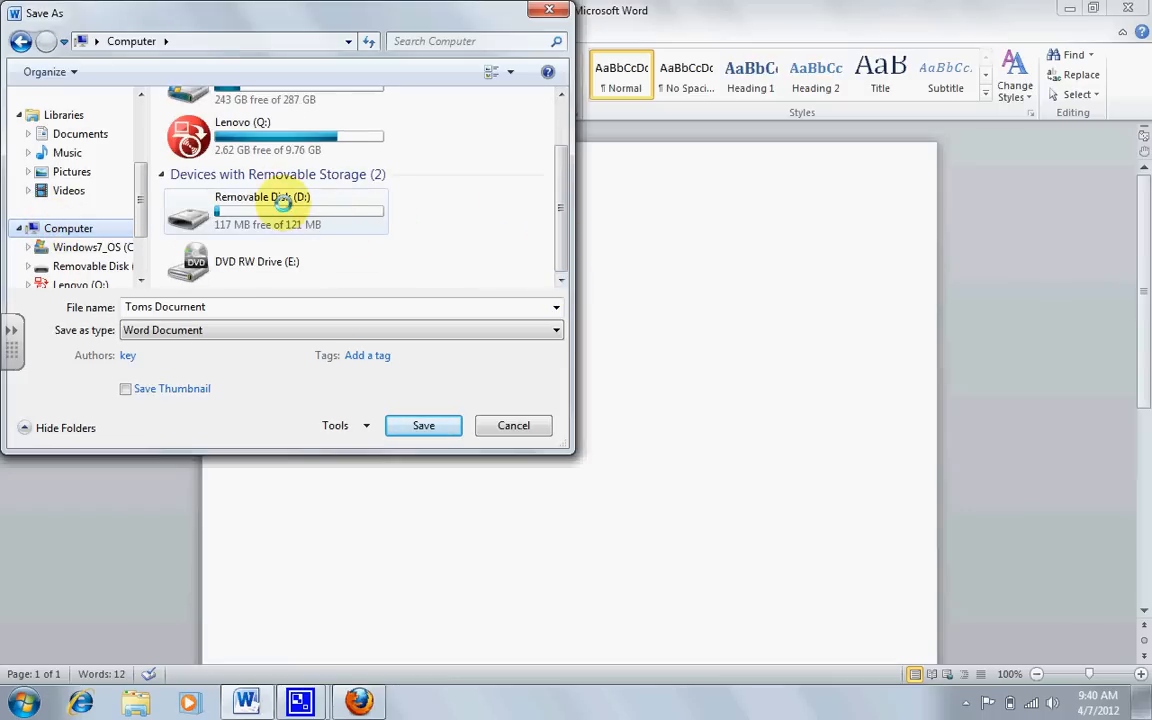
pyautogui.moveTo(276, 210)
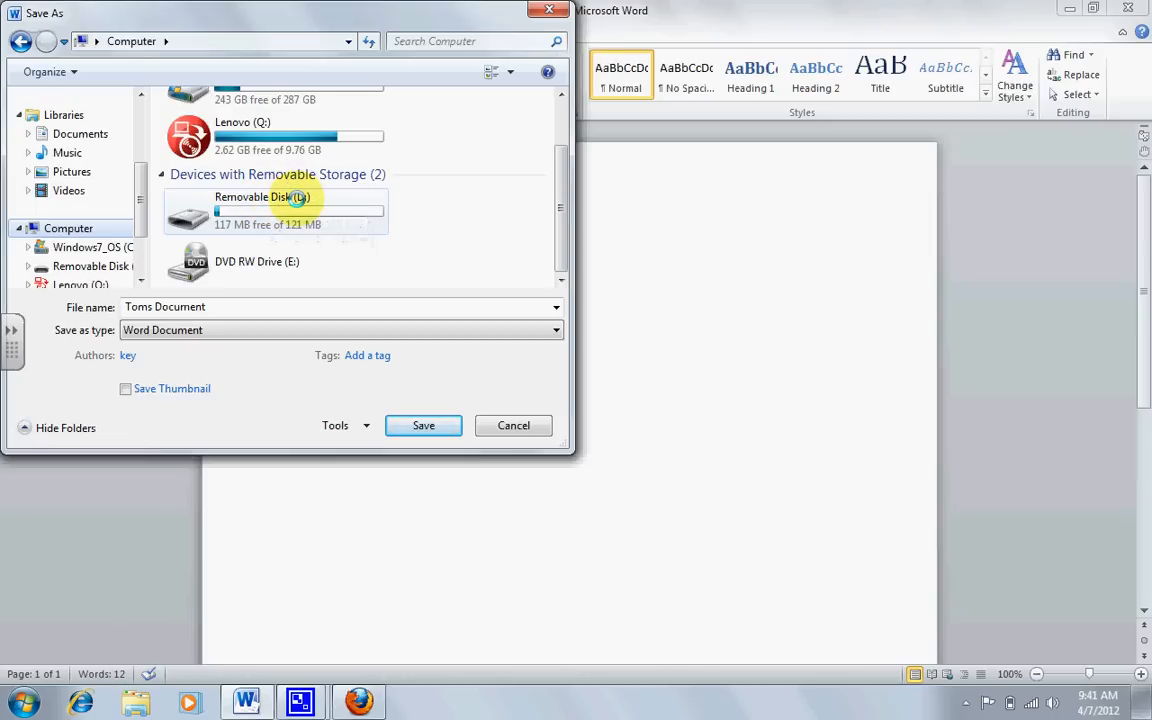
pyautogui.moveTo(296, 210)
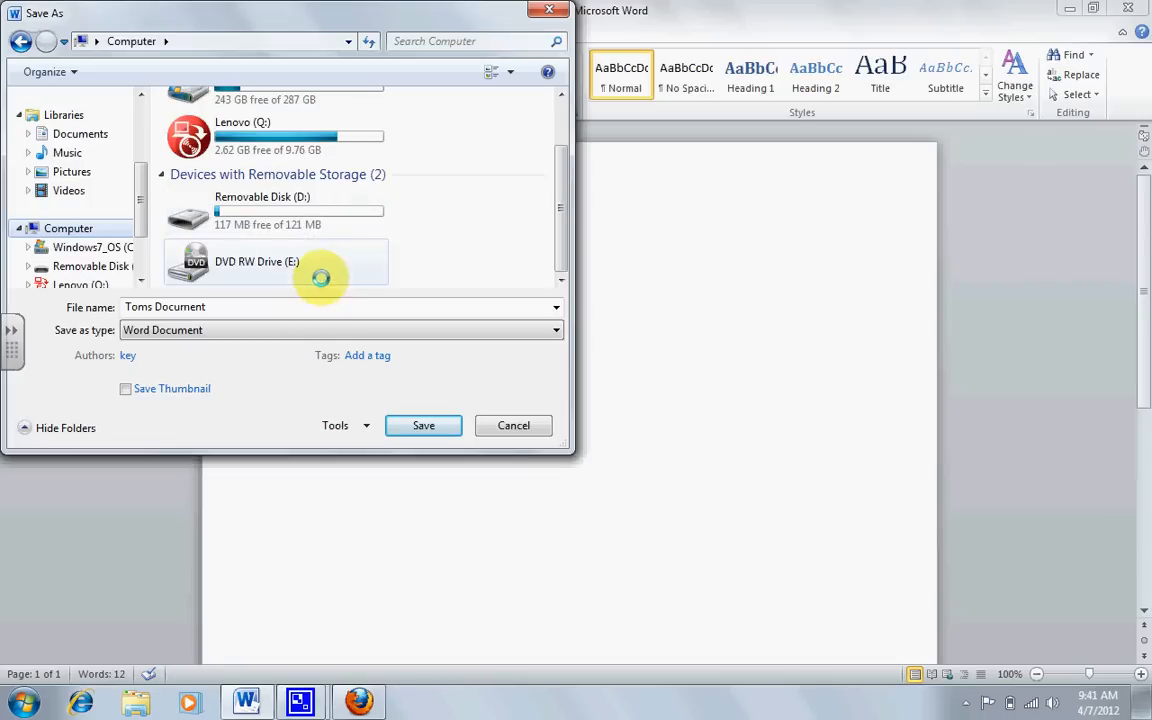
pyautogui.moveTo(240, 210)
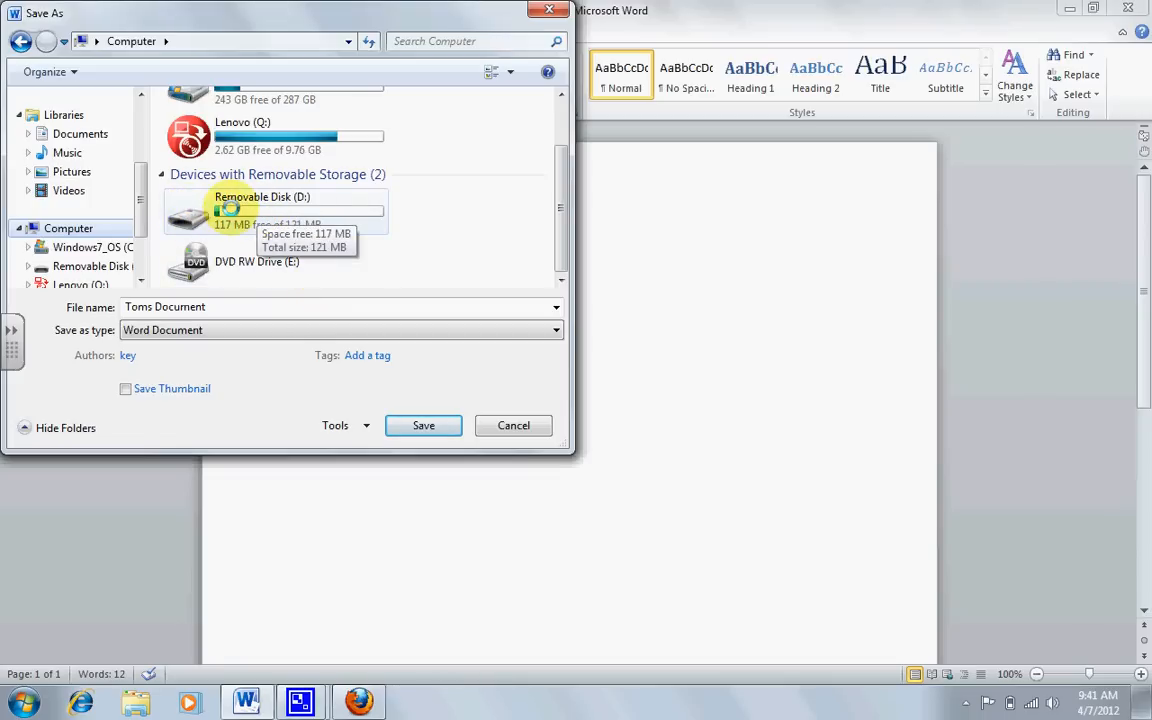
# - Save 'Toms Document' onto Removable Disk (D:)
pyautogui.doubleClick(262, 210)
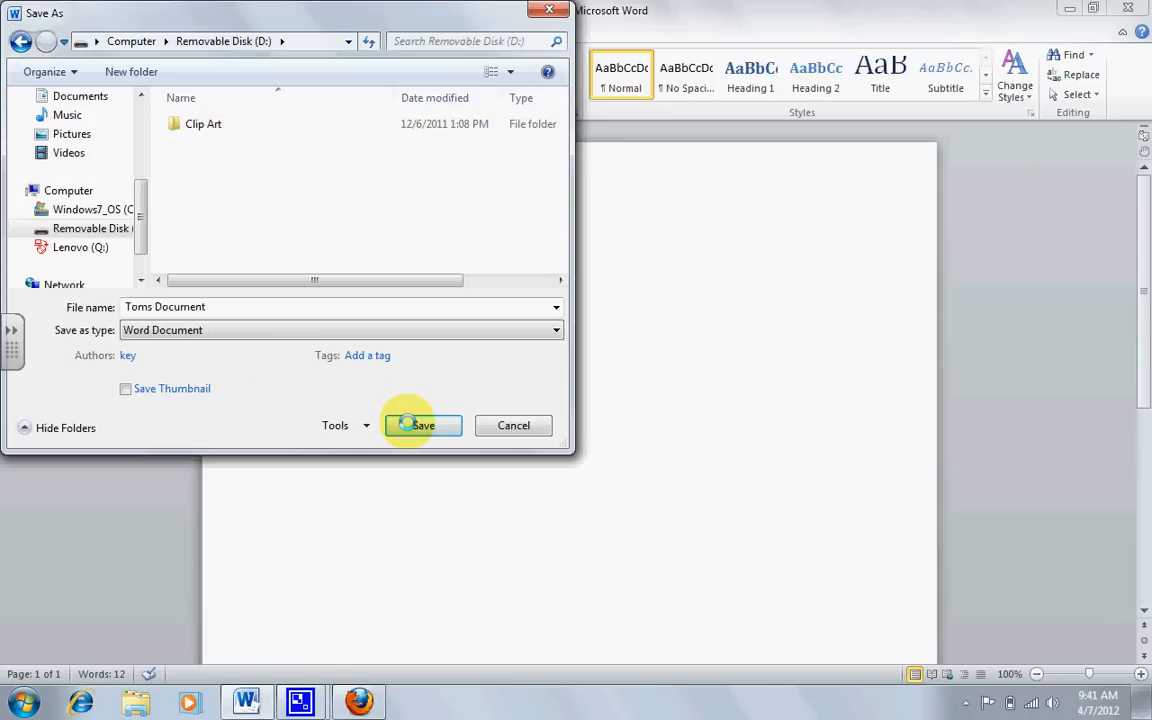
pyautogui.click(420, 424)
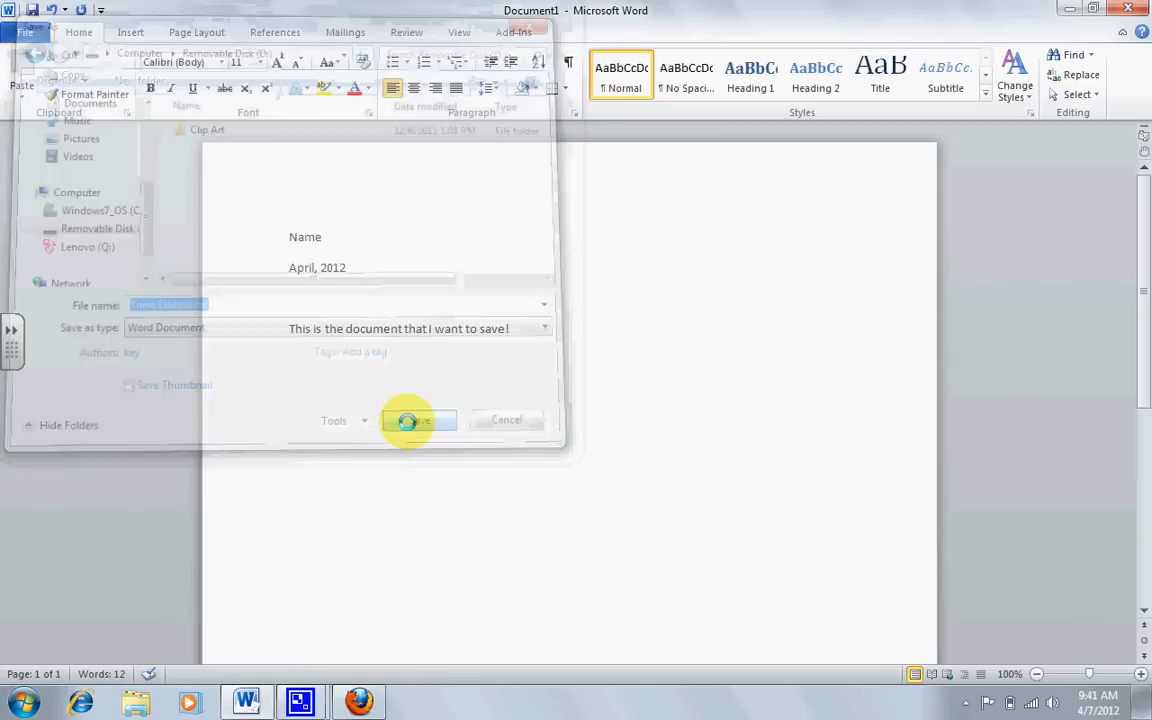
pyautogui.click(412, 420)
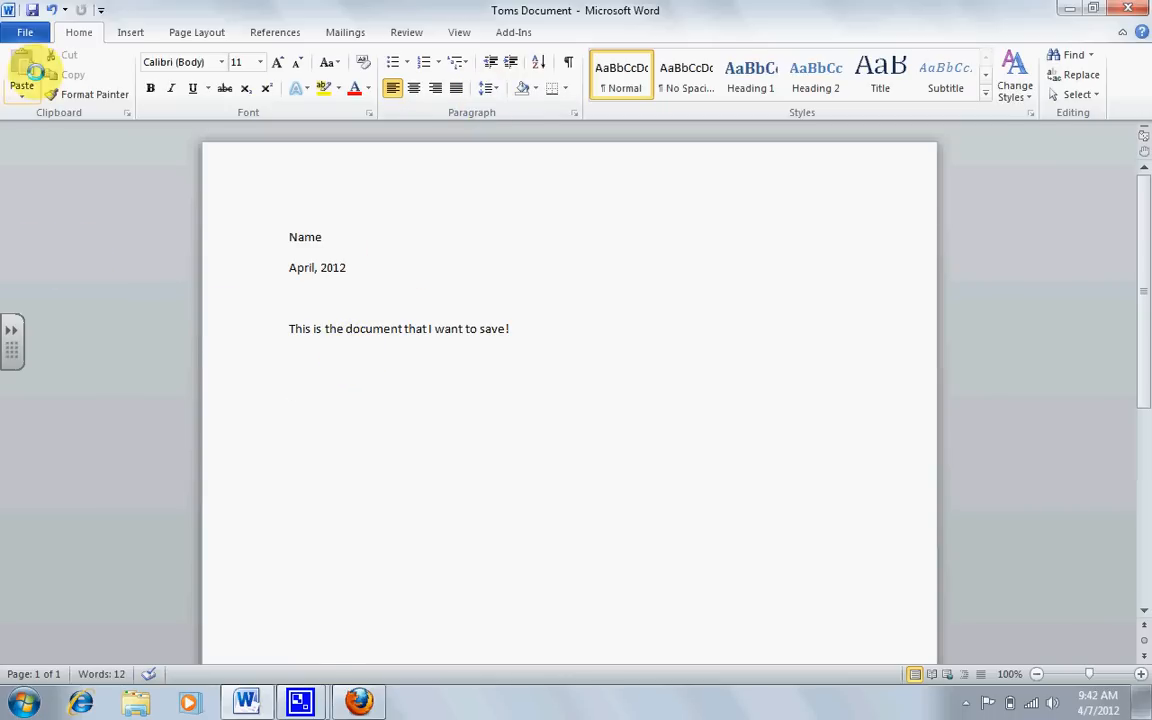
# - View the file info confirming Toms Document is stored at D:\Toms Document.docx
pyautogui.click(24, 32)
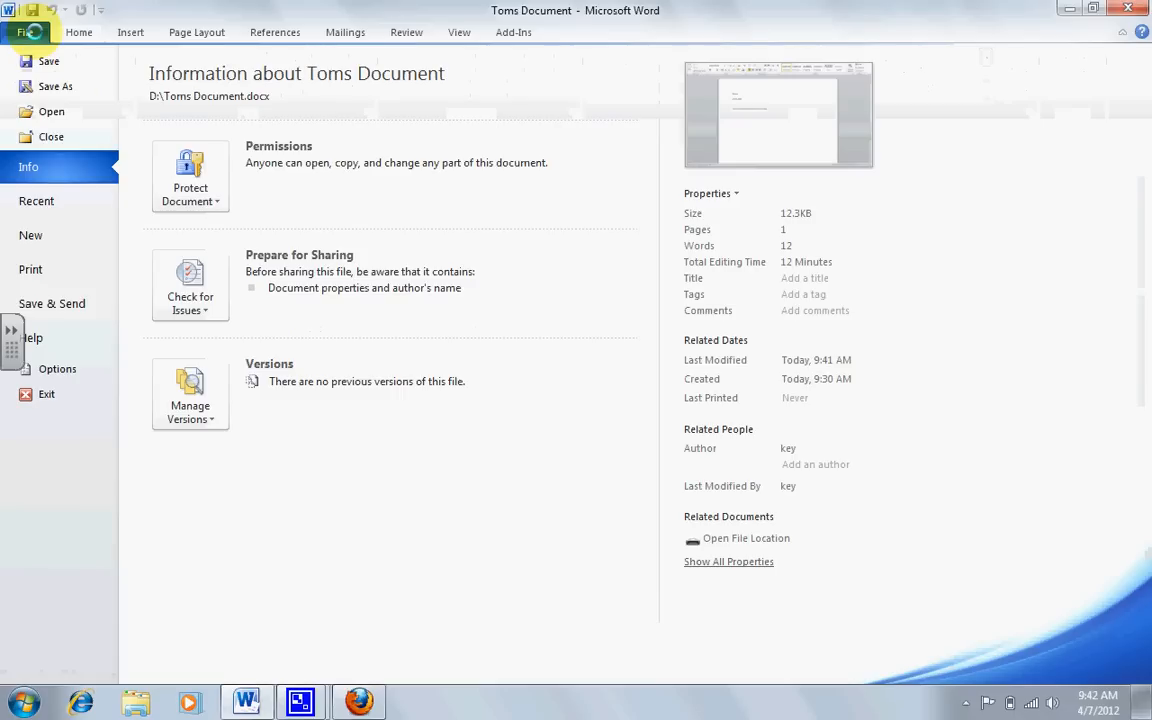
pyautogui.moveTo(48, 60)
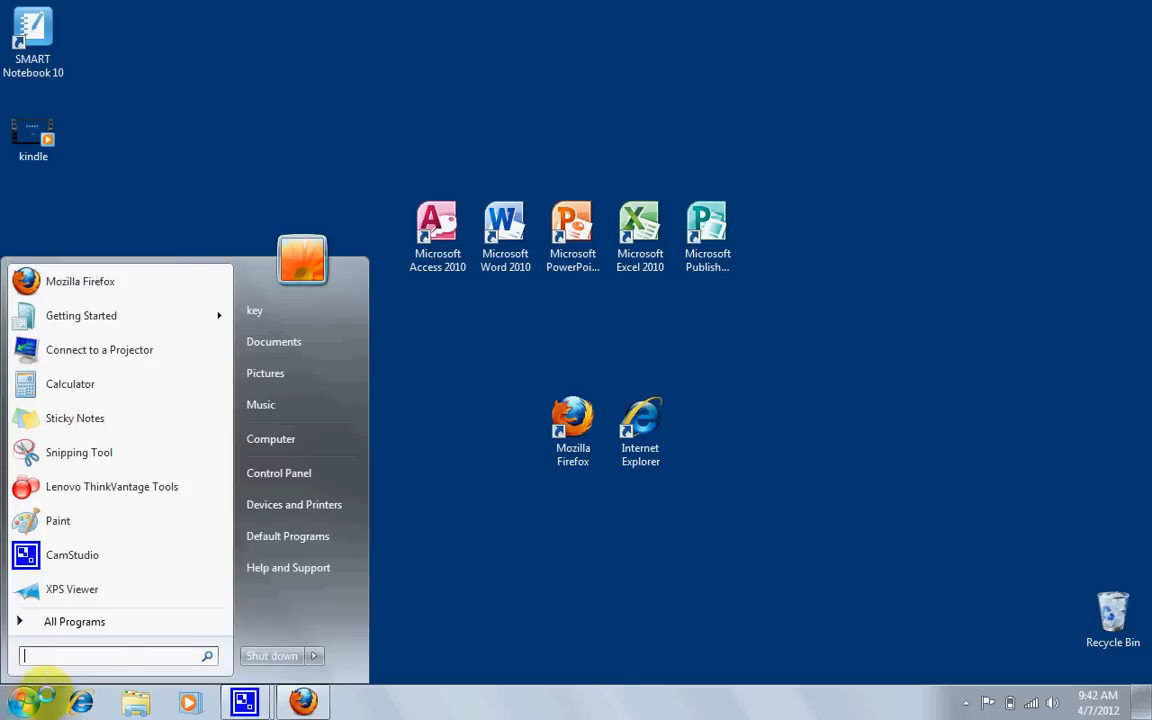
pyautogui.moveTo(270, 438)
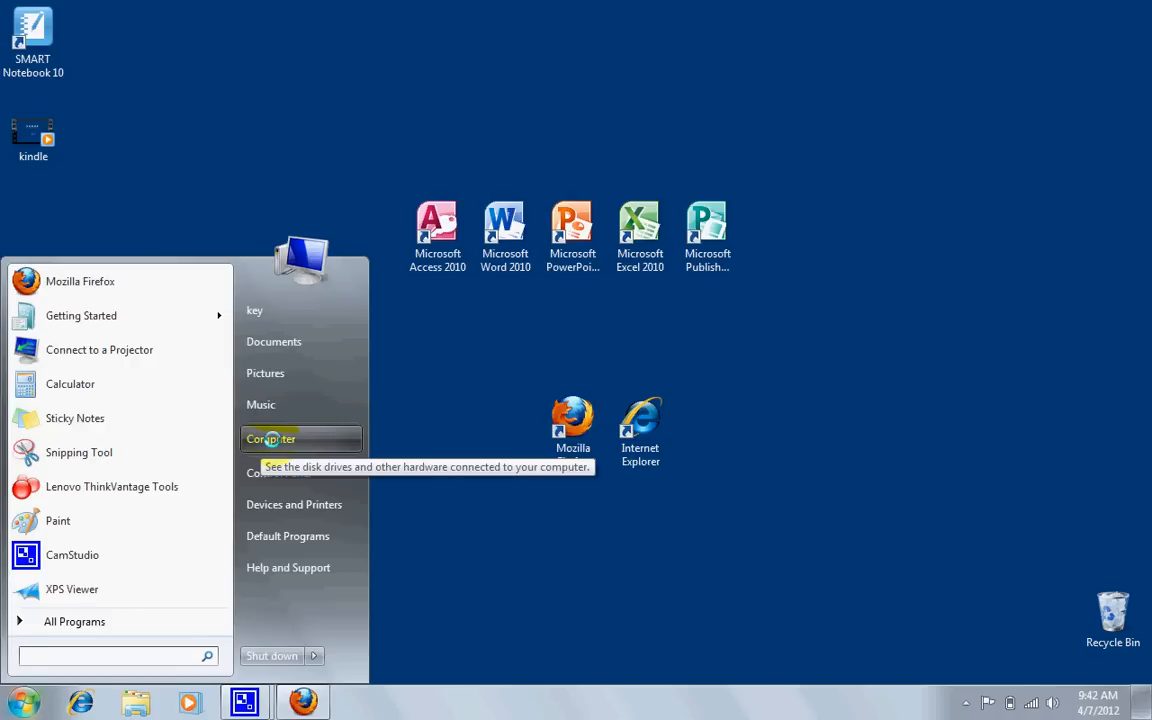
# - Browse the computer's drives in Windows Explorer
pyautogui.click(270, 438)
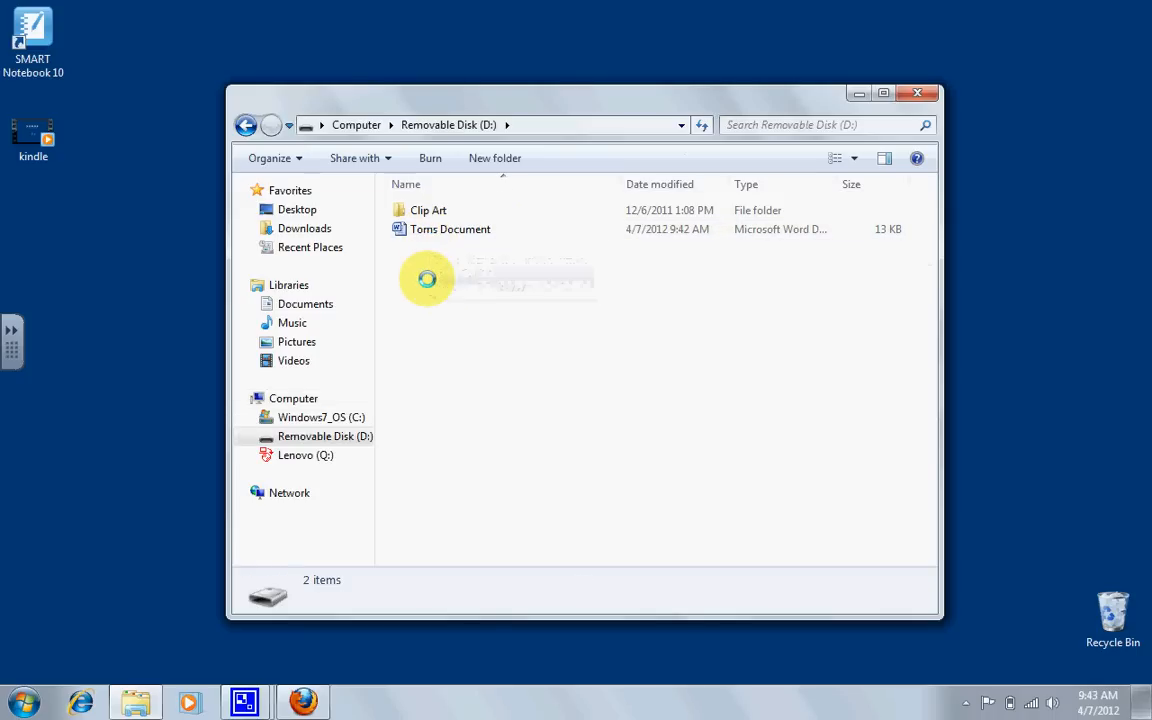
# - Open Toms Document from Removable Disk (D:) in Word
pyautogui.click(450, 228)
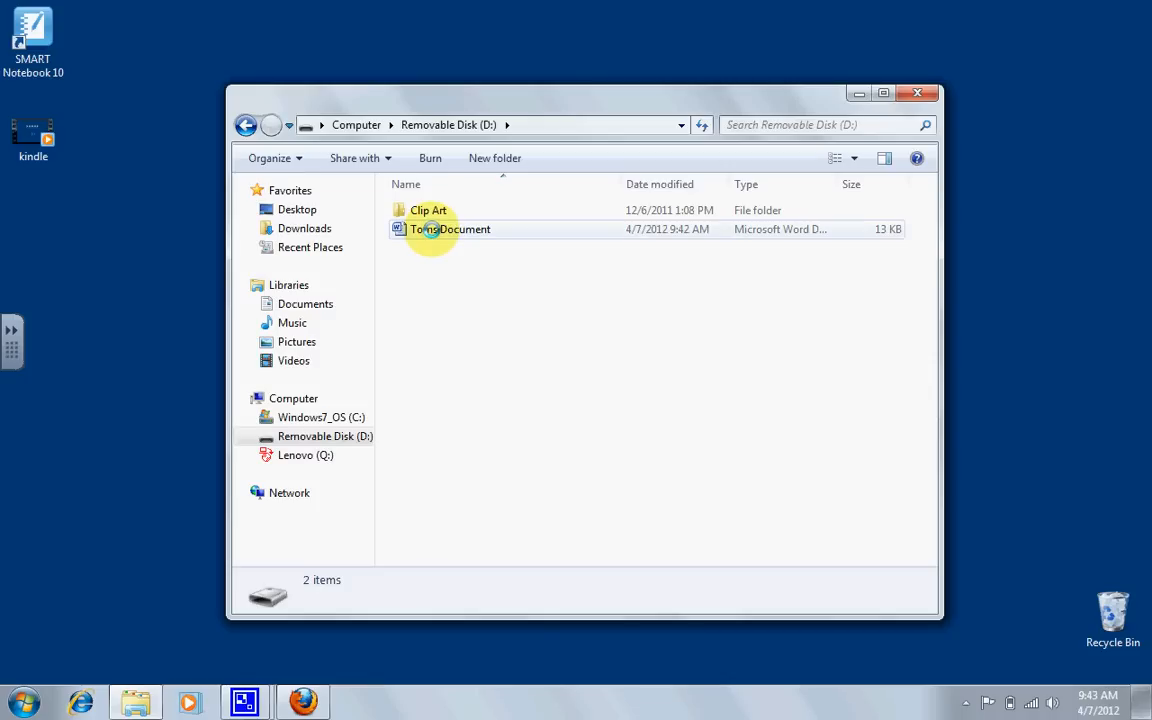
pyautogui.click(452, 228)
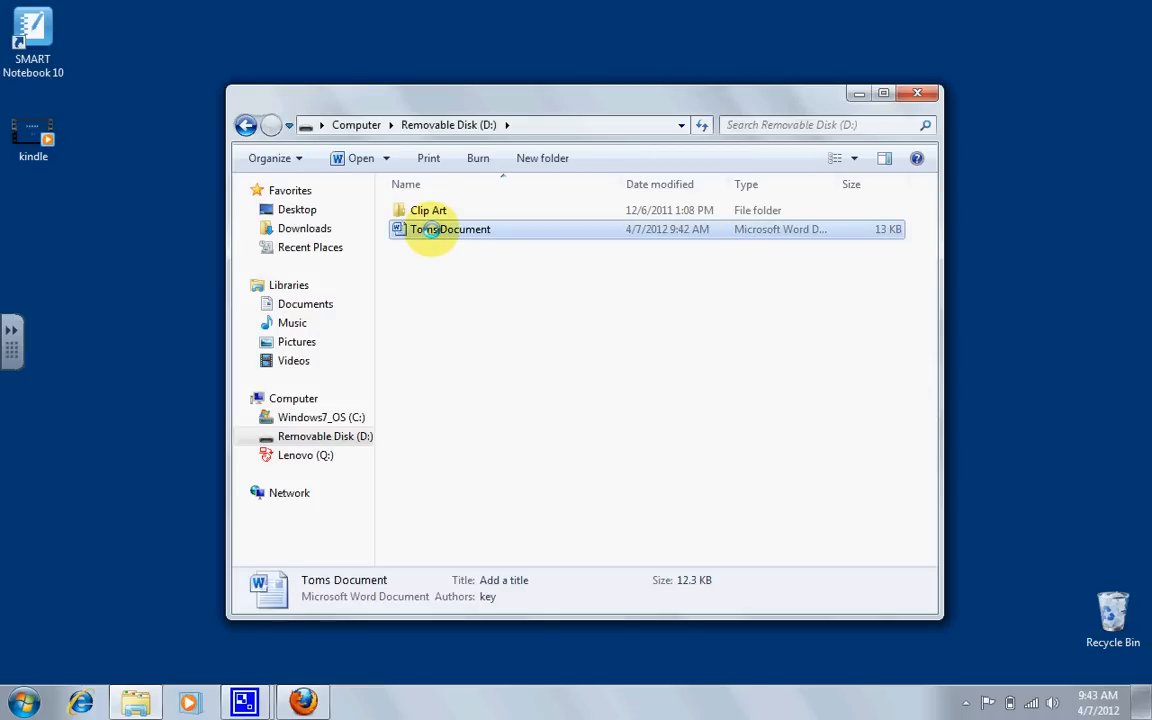
pyautogui.doubleClick(450, 228)
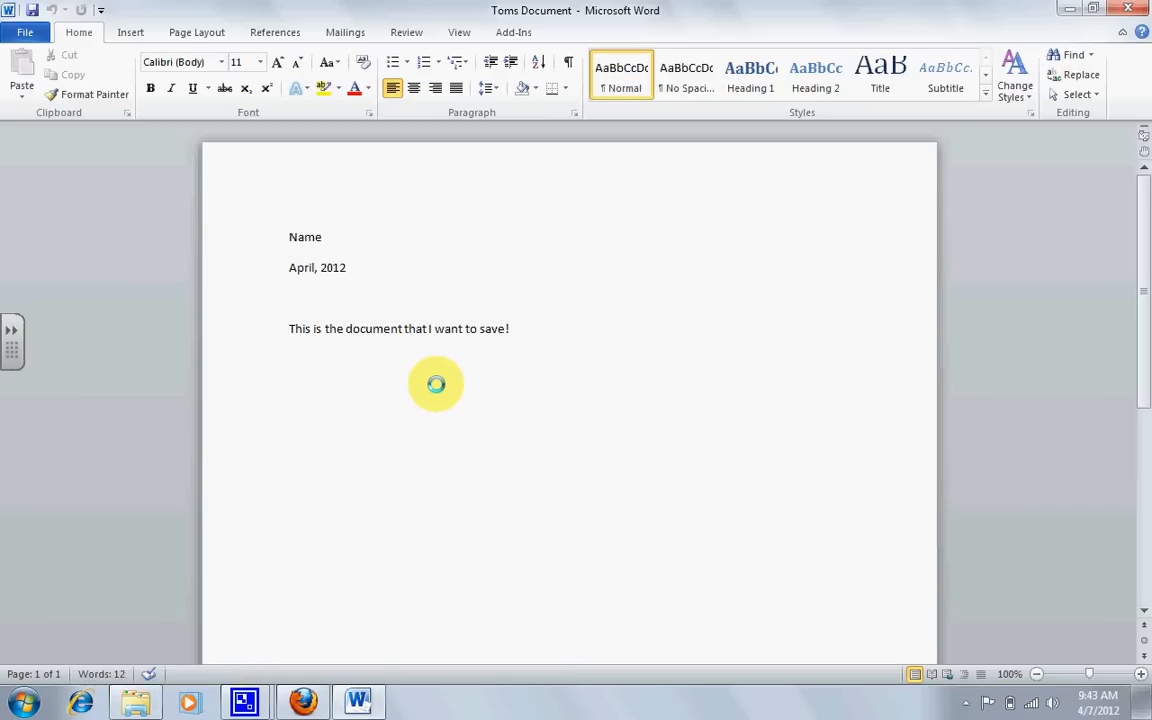
# - Add the line 'I am typing more.' below the existing sentence and save the document
pyautogui.click(288, 390)
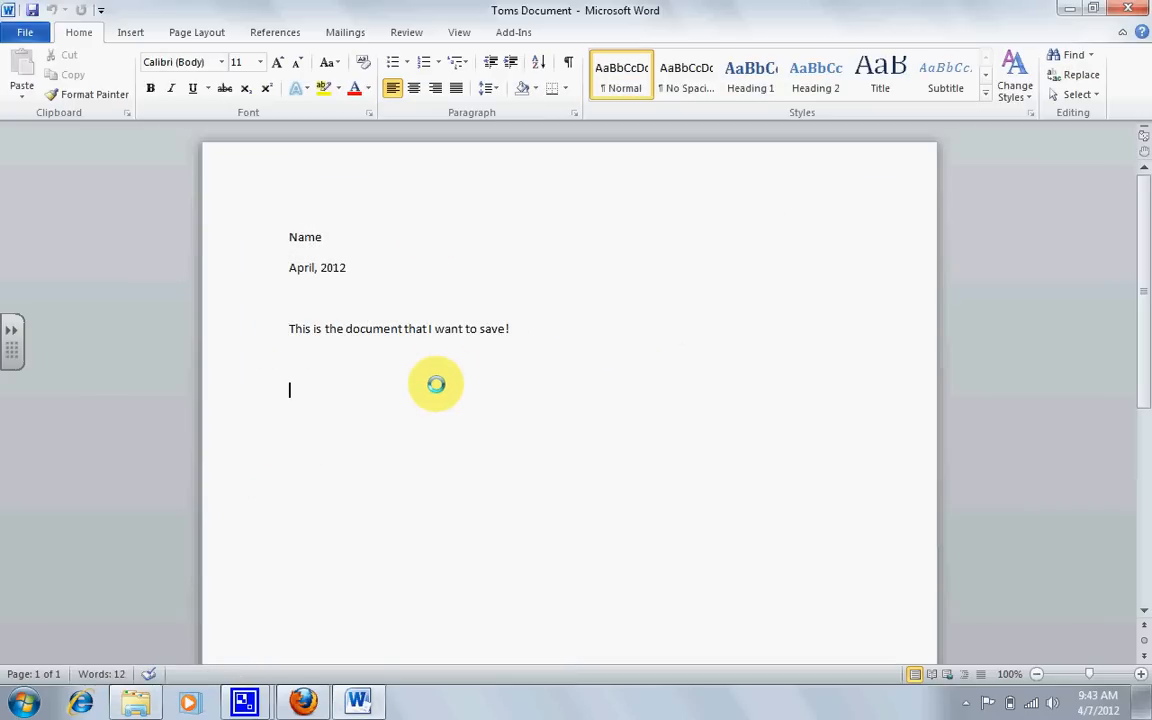
pyautogui.write('I am typing')
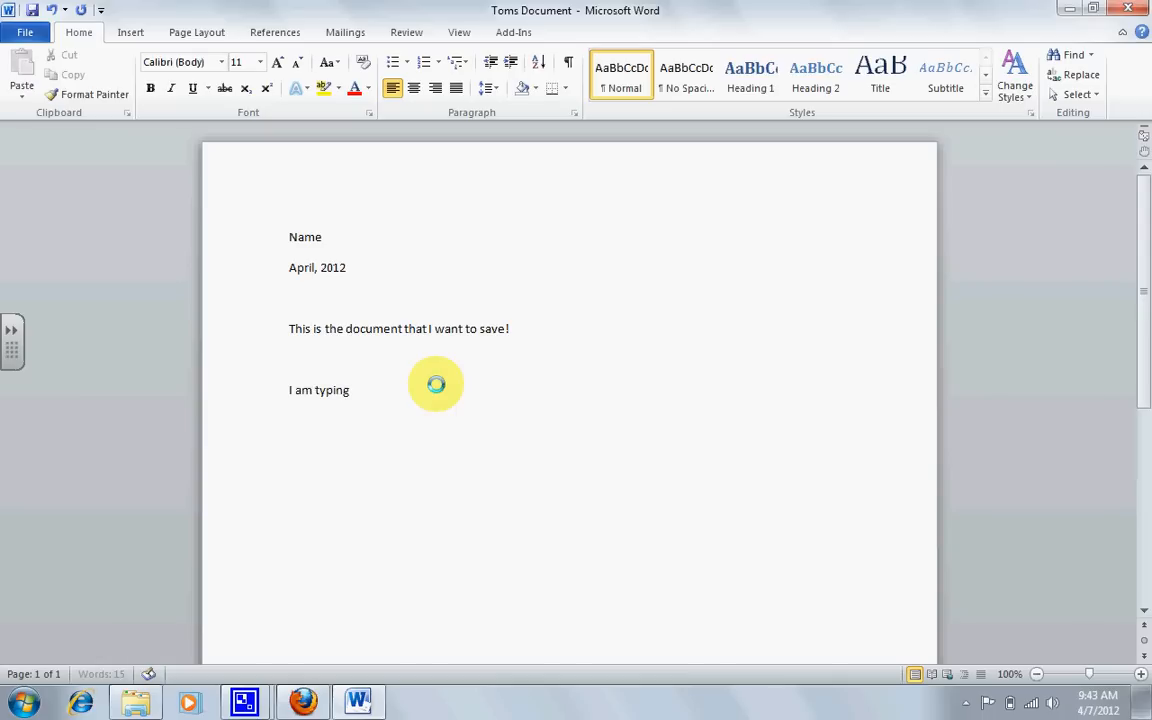
pyautogui.write('more.')
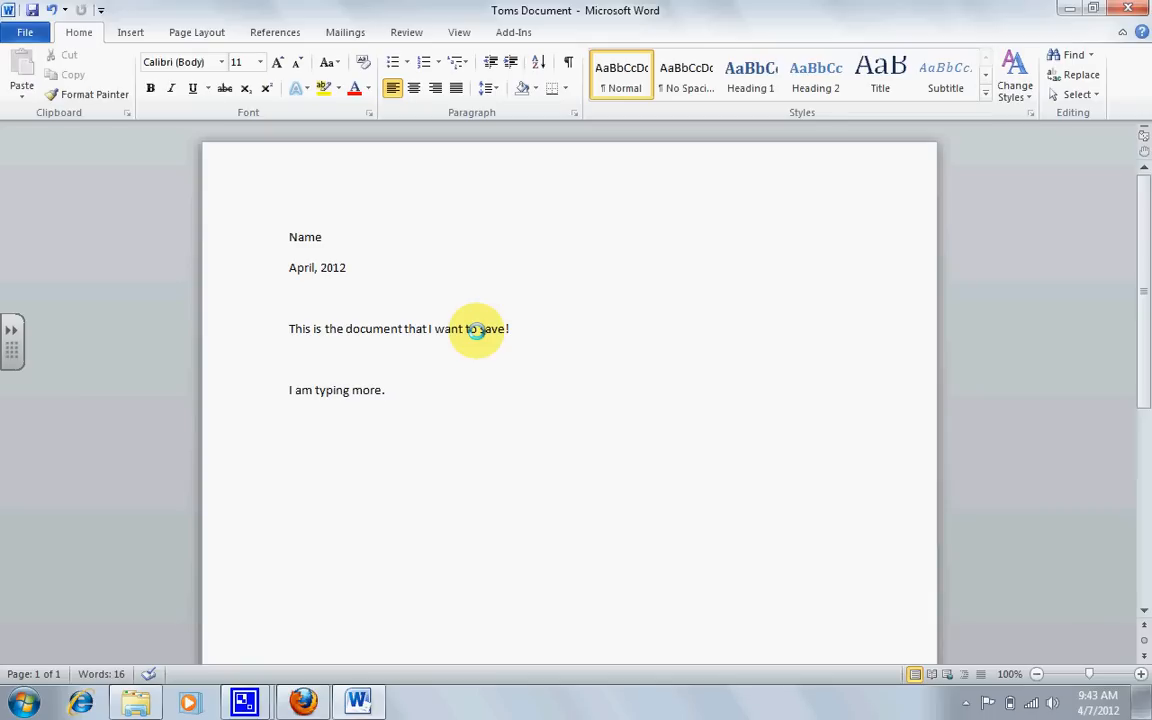
pyautogui.click(384, 390)
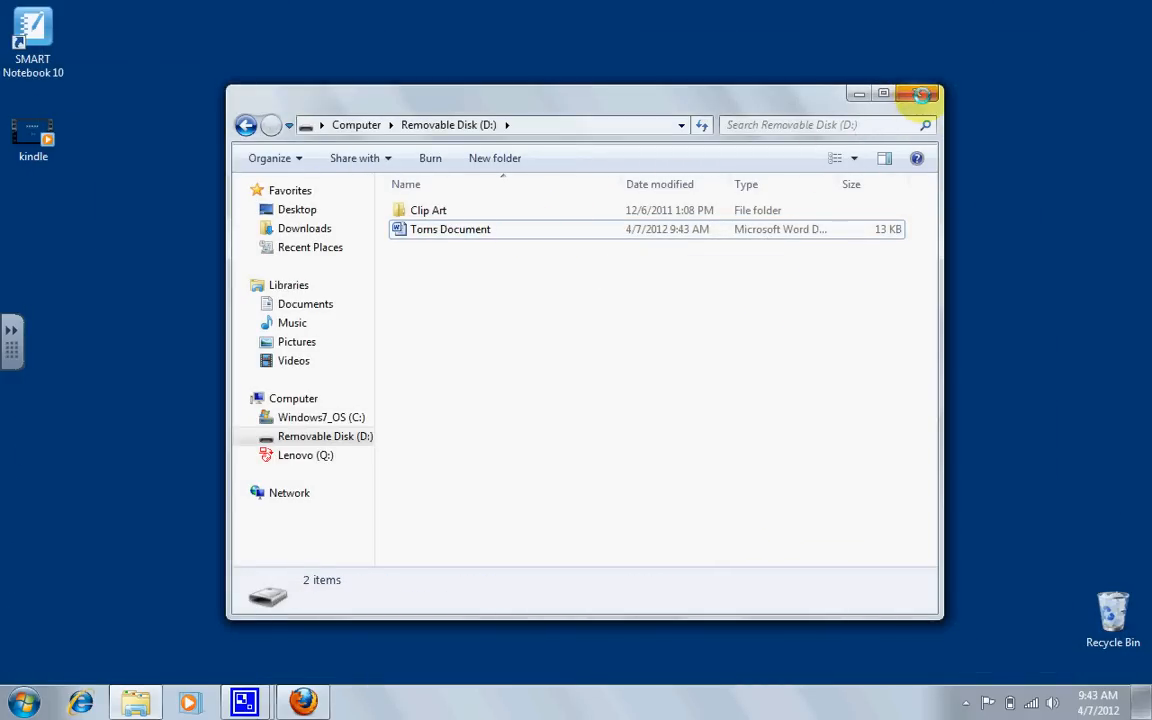
# - Close the Removable Disk (D:) window, leaving only the desktop
pyautogui.click(920, 94)
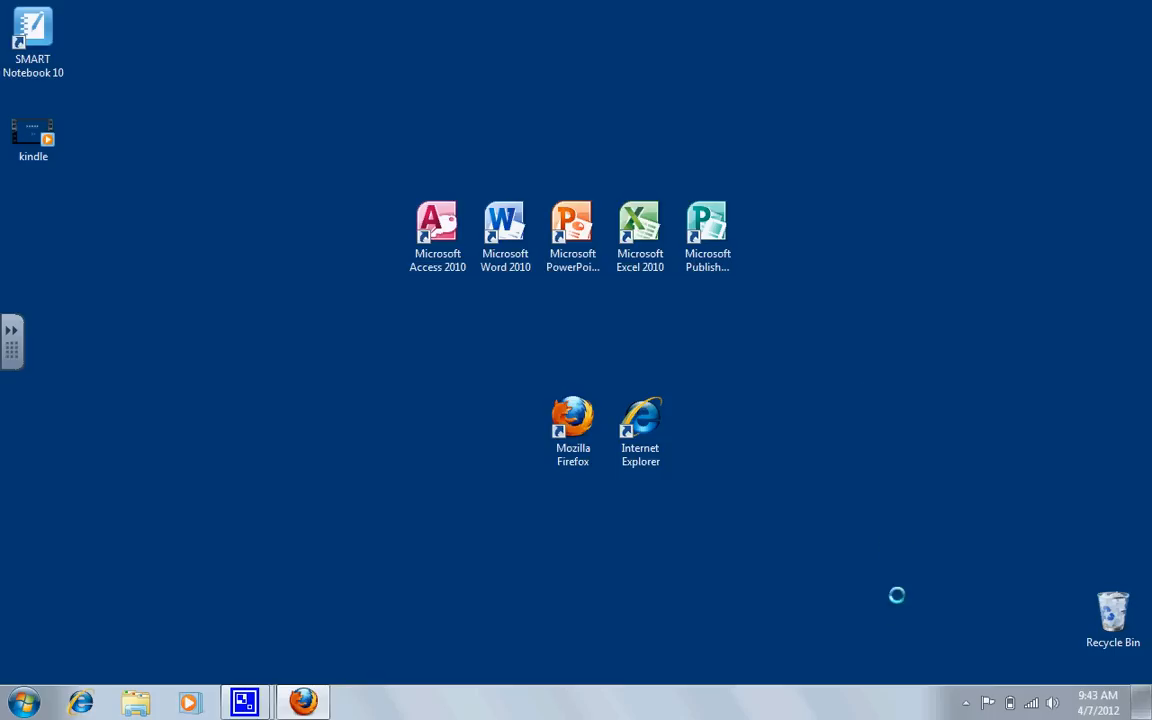
pyautogui.moveTo(848, 596)
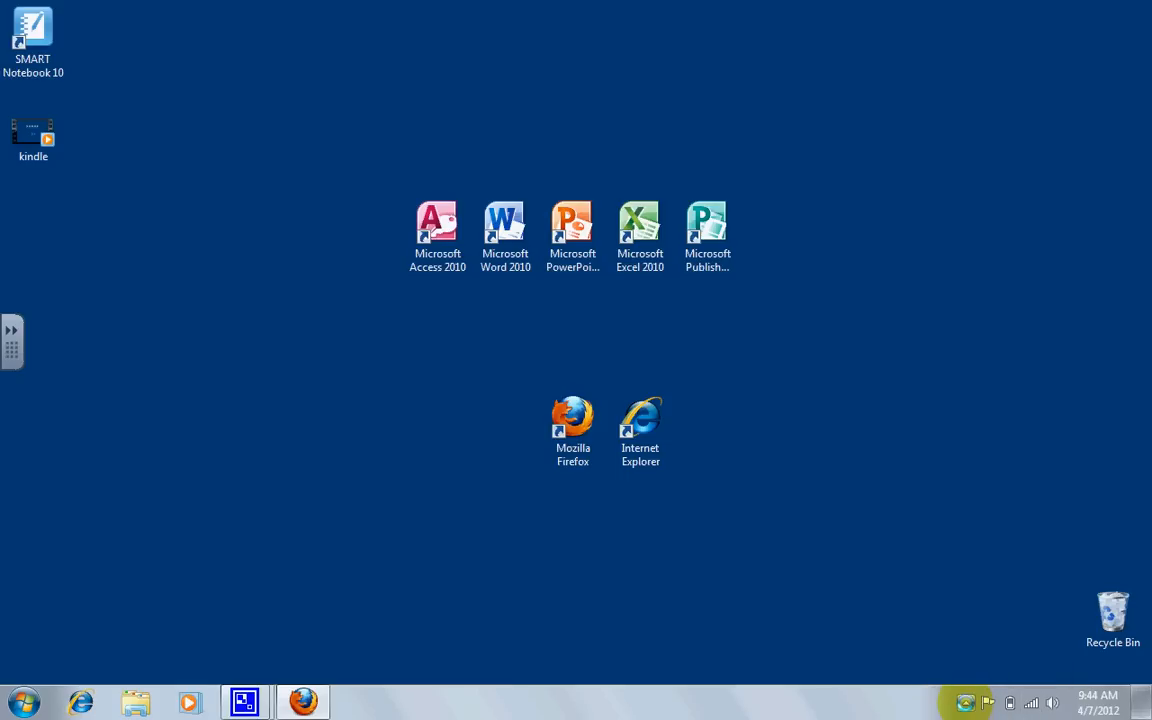
# - Eject the Flash Disk from the Safely Remove Hardware menu so the USB drive can be removed
pyautogui.click(964, 704)
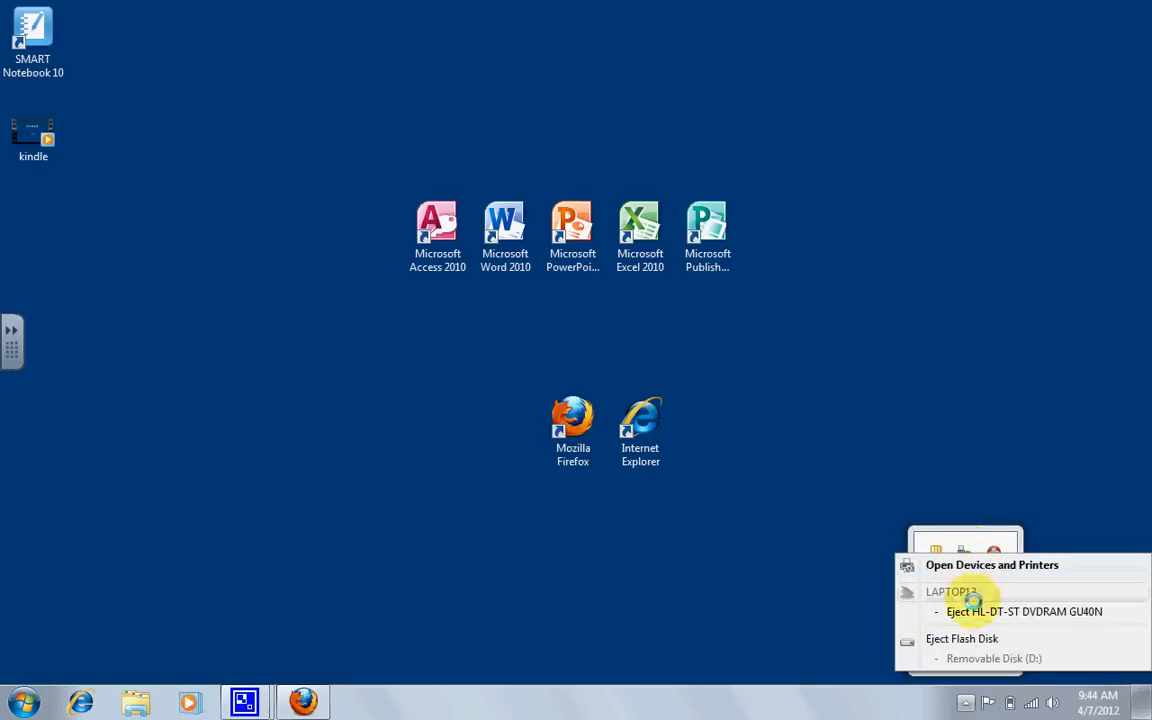
pyautogui.moveTo(970, 638)
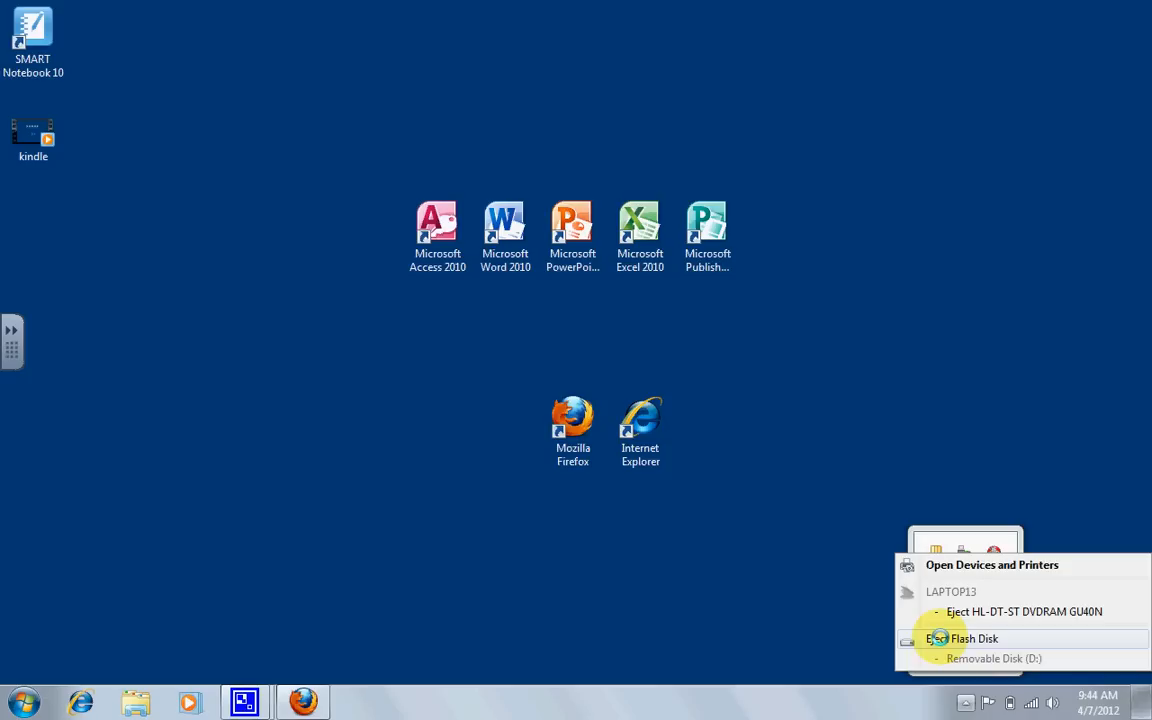
pyautogui.click(972, 638)
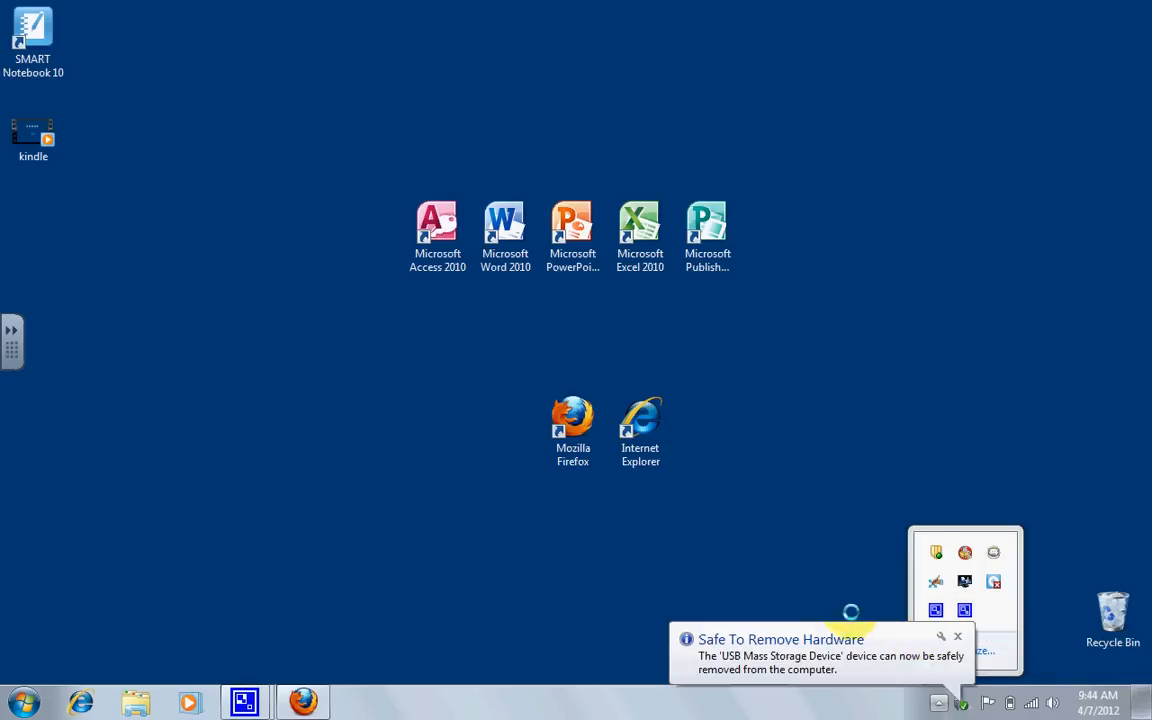
pyautogui.moveTo(808, 564)
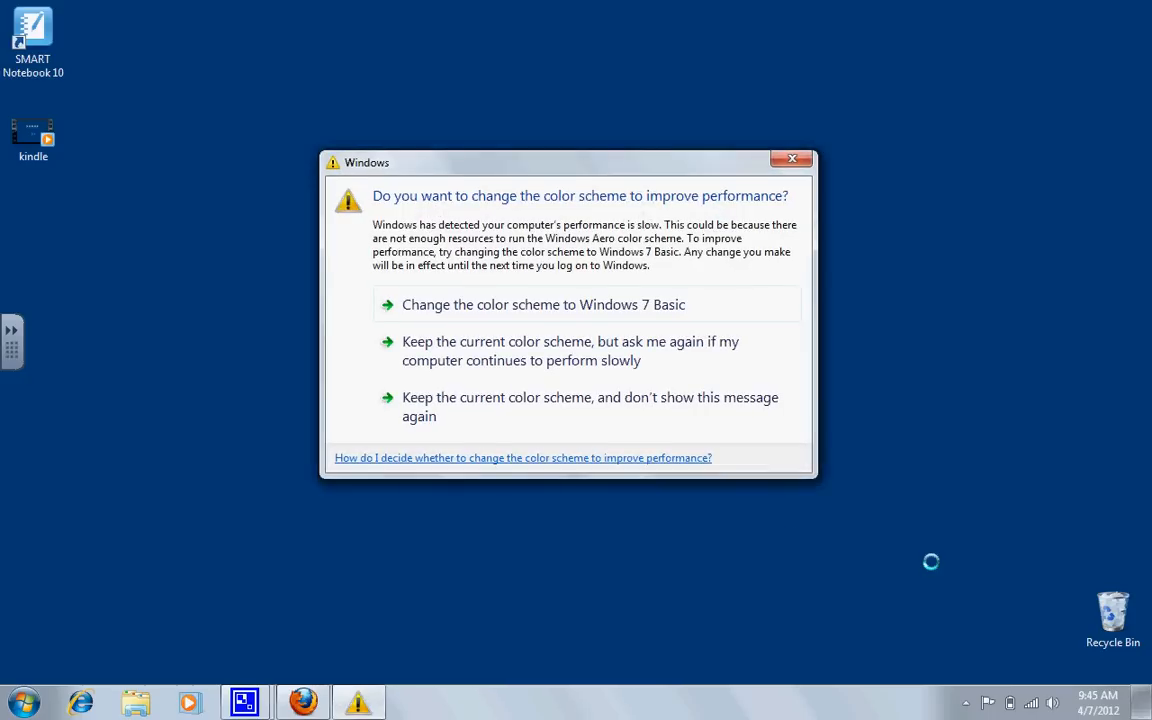
pyautogui.click(792, 160)
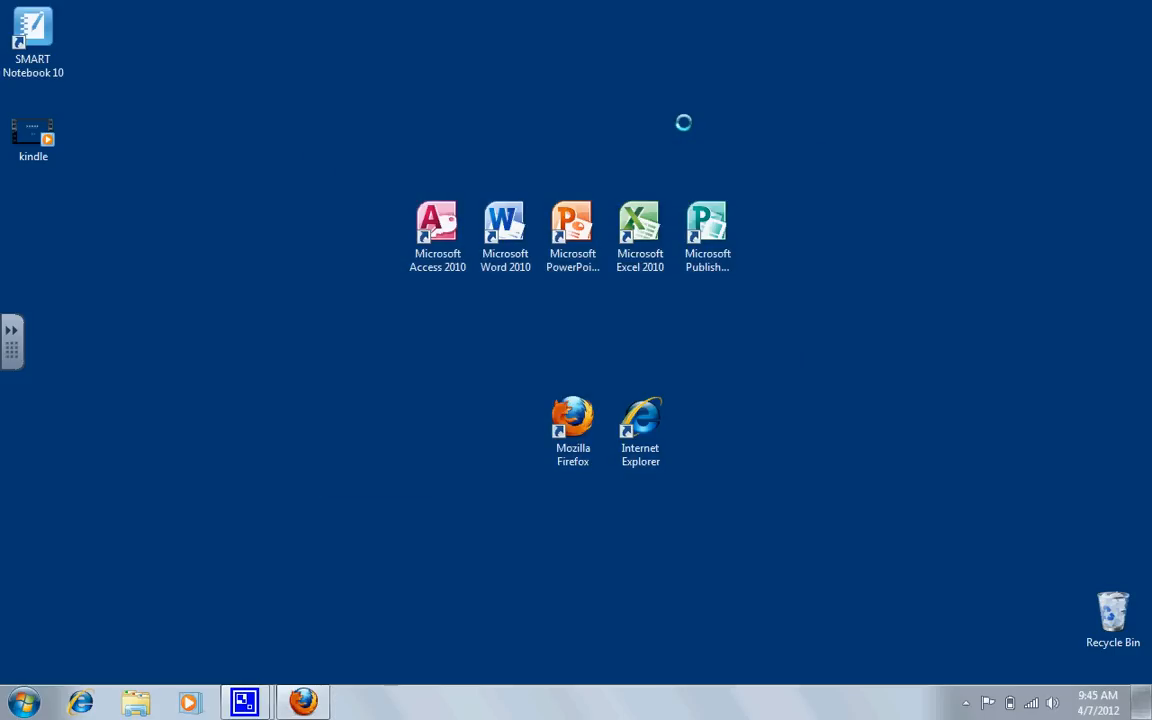